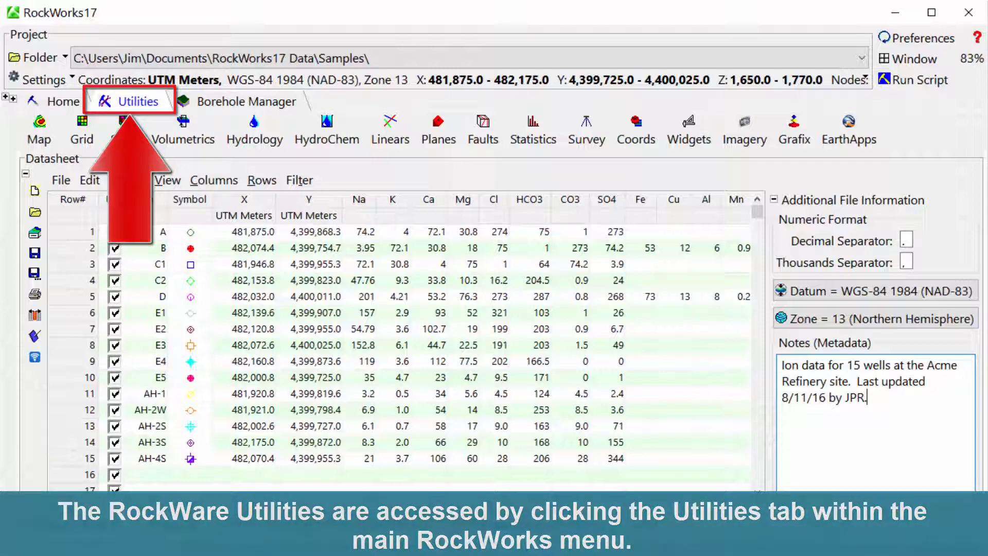
Show the Utilities tool groups above the 15-well ion datasheet
{"action": "left_click", "coordinate": [131, 102]}
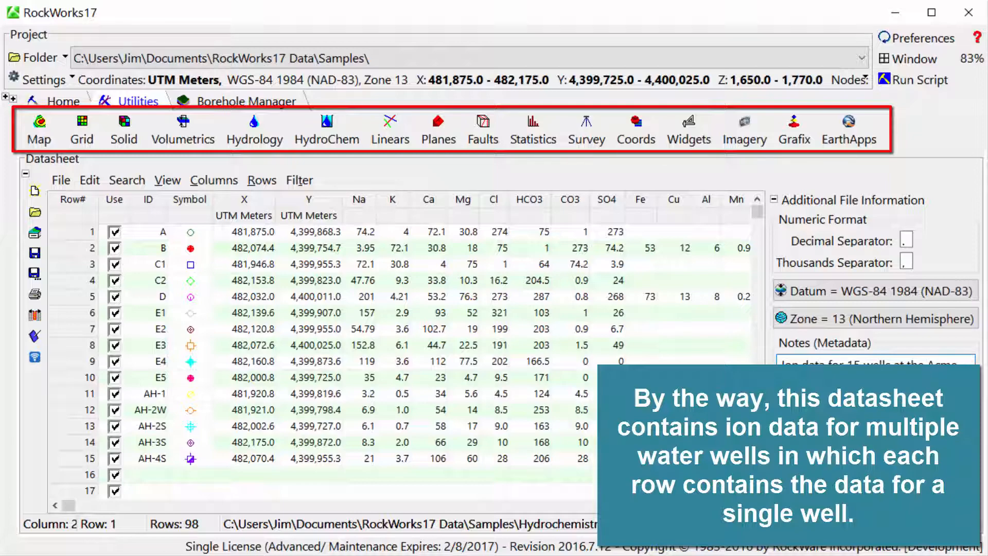
Launch the XYZ grid-based contour map and Pie Chart Map, then list the HydroChem tools
{"action": "left_click", "coordinate": [38, 130]}
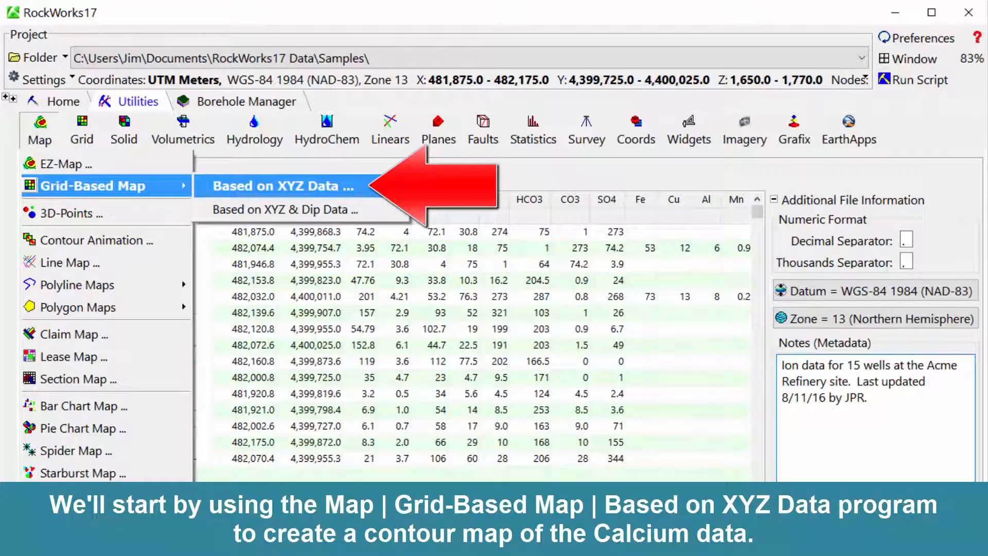
{"action": "left_click", "coordinate": [277, 187]}
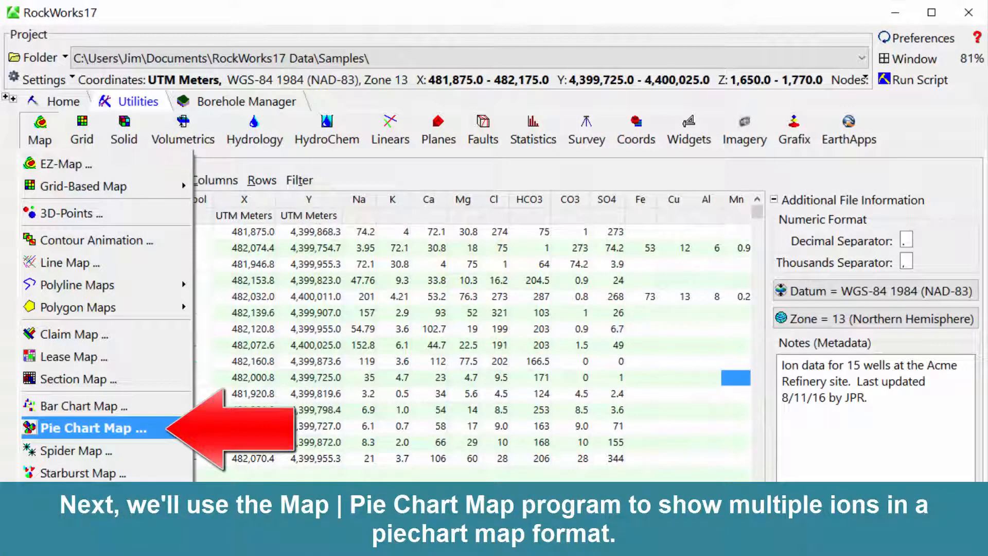
{"action": "left_click", "coordinate": [89, 429]}
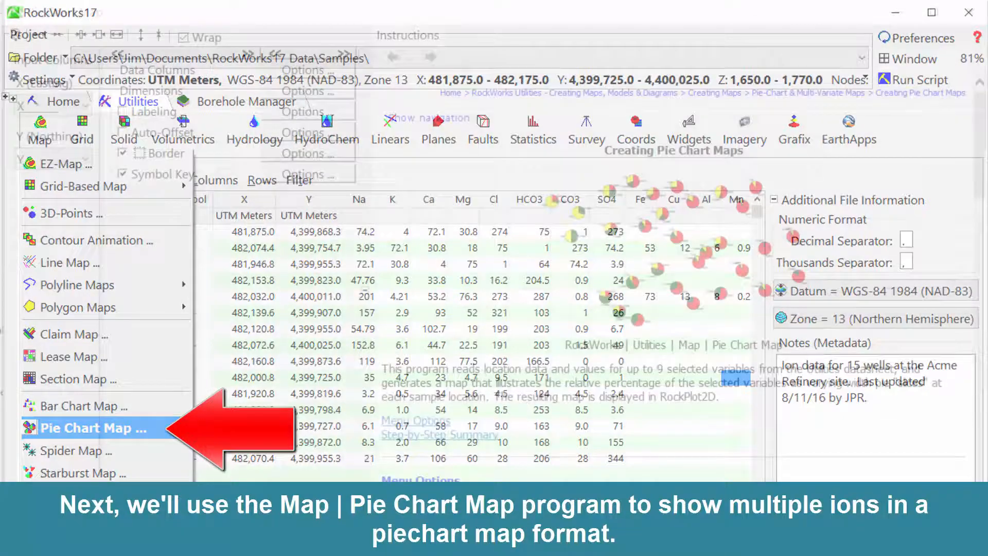
{"action": "left_click", "coordinate": [86, 428]}
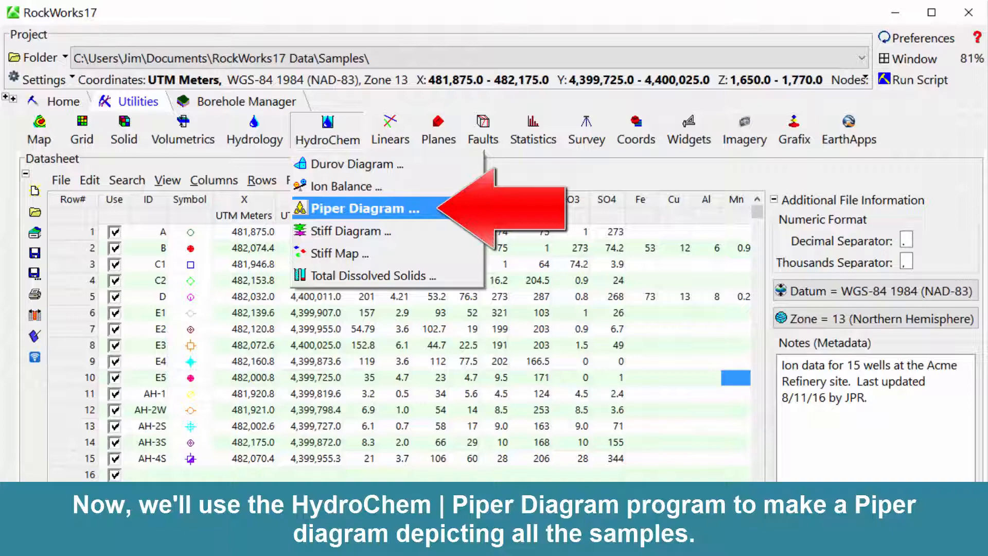
Launch the Piper Diagram and Stiff Map with its diagram options, then list the Statistics tools
{"action": "left_click", "coordinate": [360, 208]}
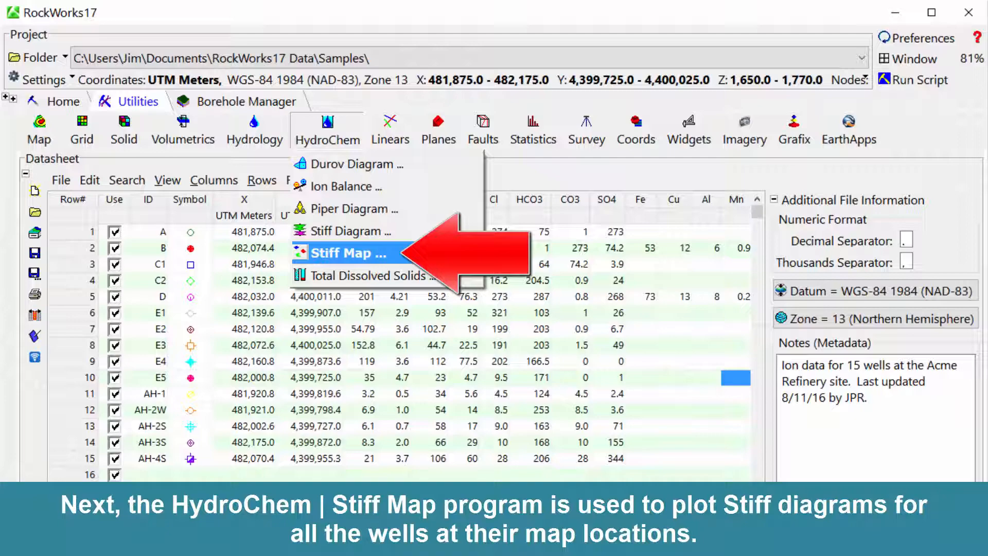
{"action": "left_click", "coordinate": [346, 253]}
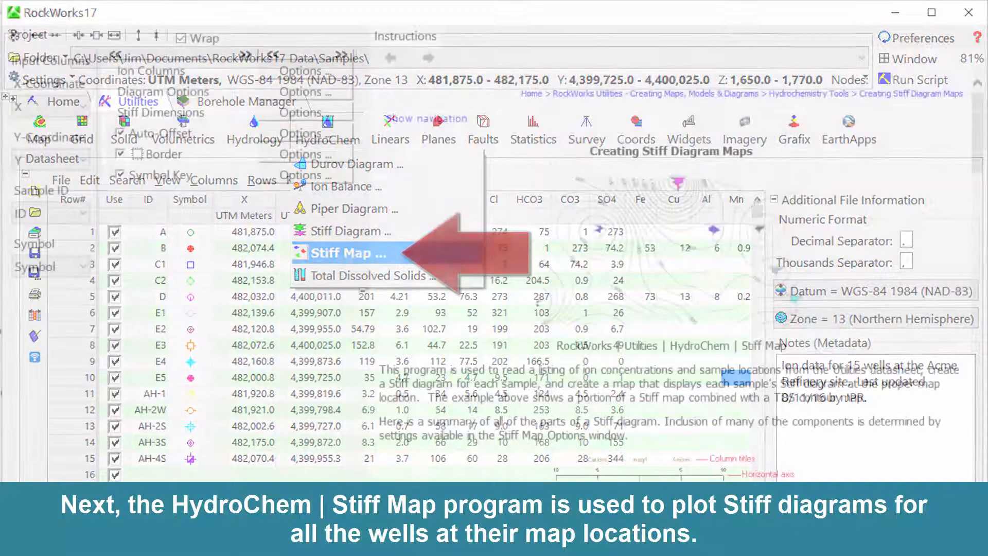
{"action": "left_click", "coordinate": [350, 253]}
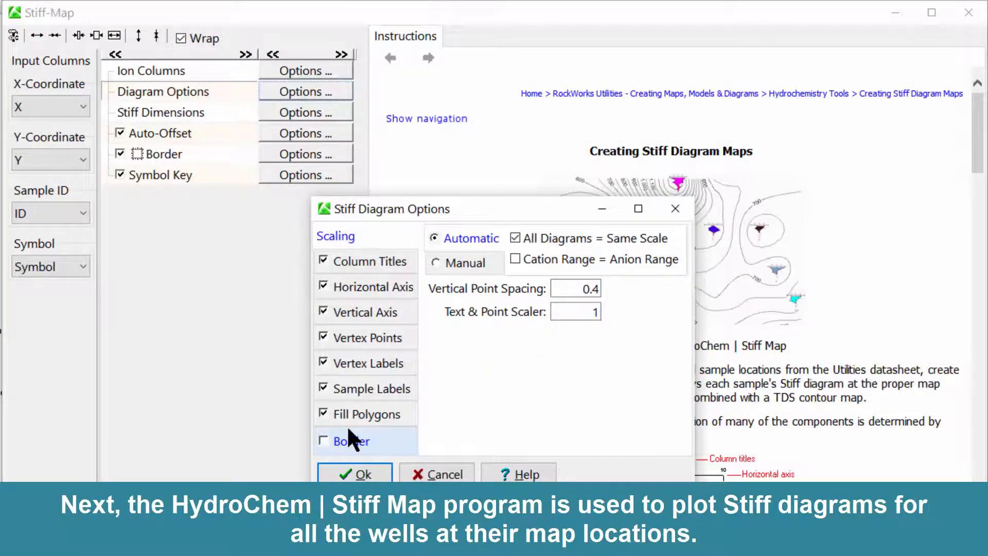
{"action": "left_click", "coordinate": [355, 474]}
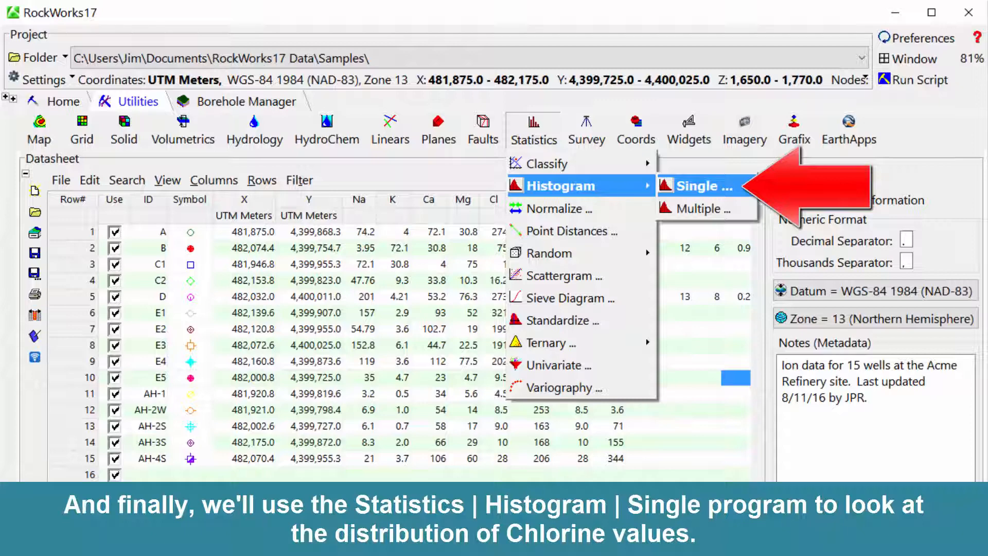
Plot a single-column histogram of Cl, then close it back to the datasheet
{"action": "left_click", "coordinate": [698, 186]}
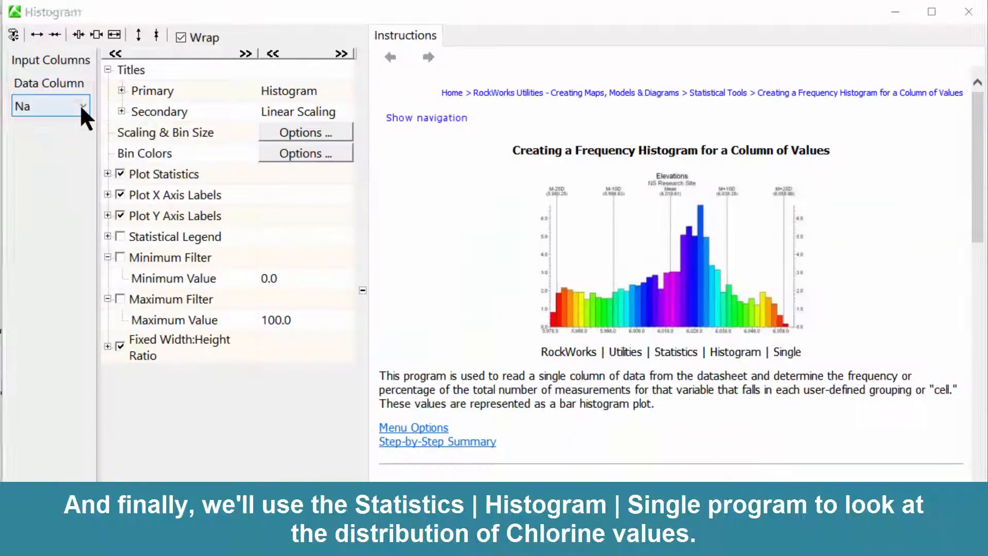
{"action": "left_click", "coordinate": [49, 106]}
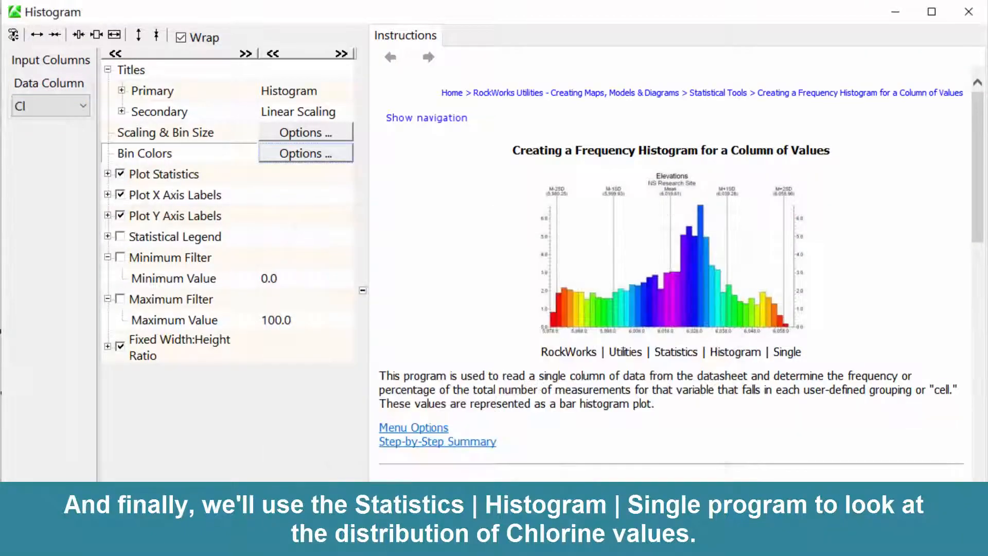
{"action": "left_click", "coordinate": [115, 16]}
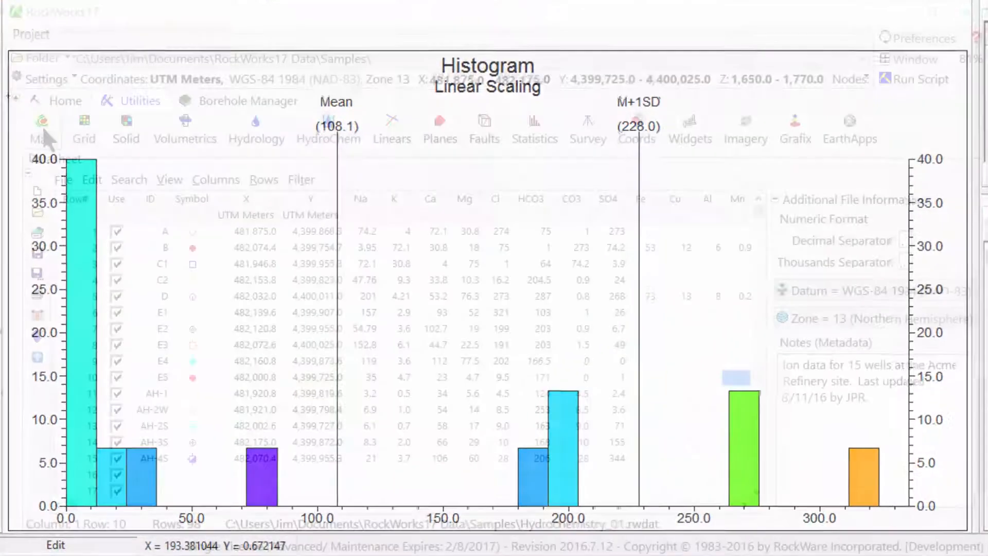
{"action": "left_click", "coordinate": [126, 130]}
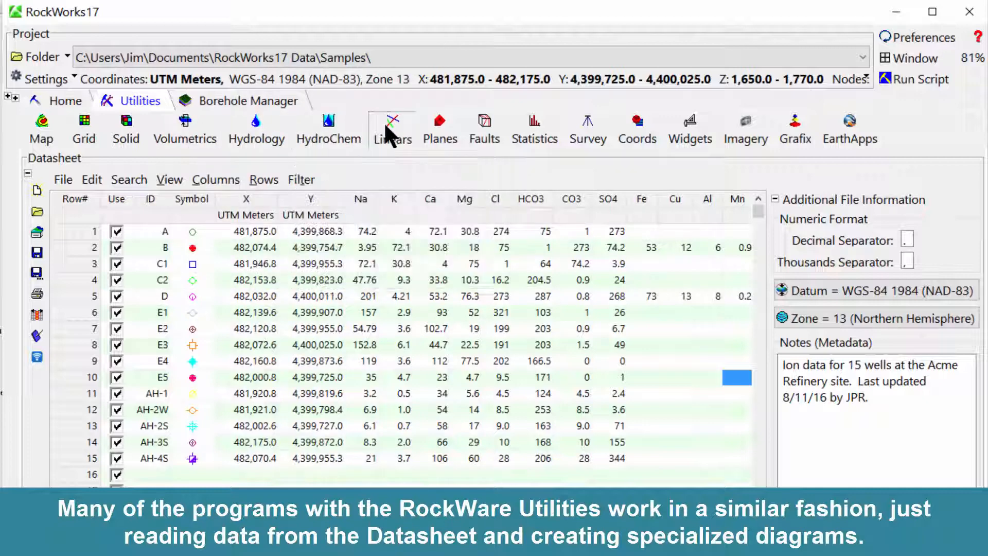
Browse the Statistics and Widgets tool lists from the datasheet
{"action": "left_click", "coordinate": [534, 129]}
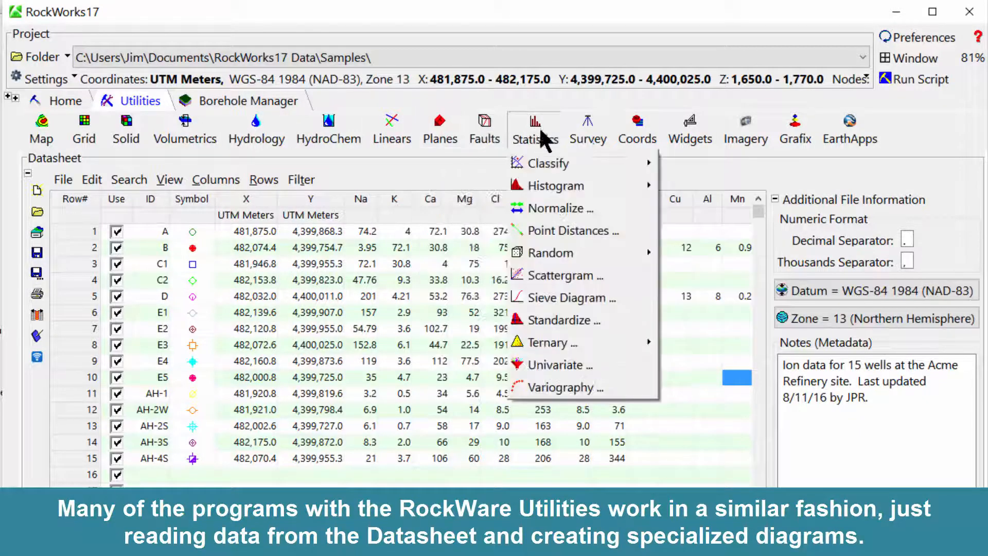
{"action": "left_click", "coordinate": [690, 129]}
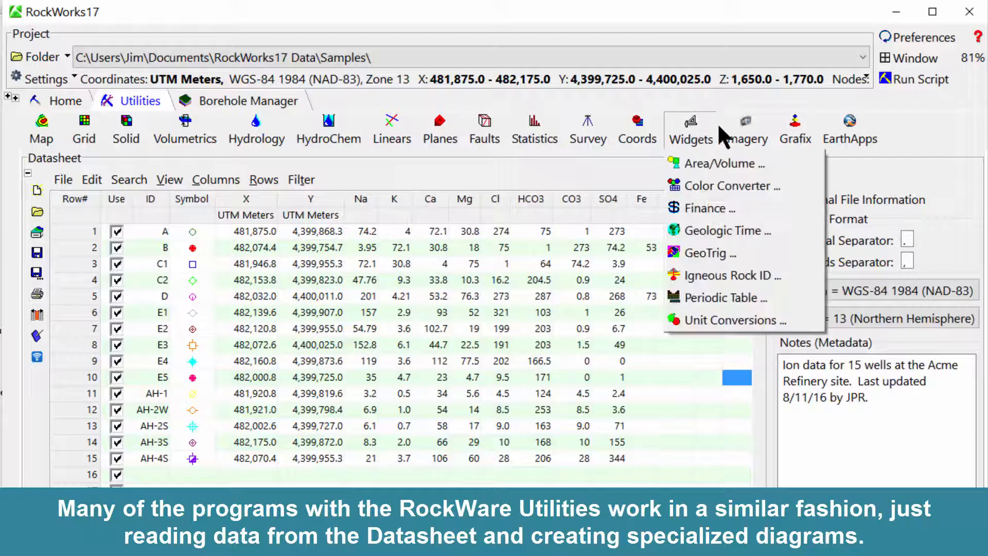